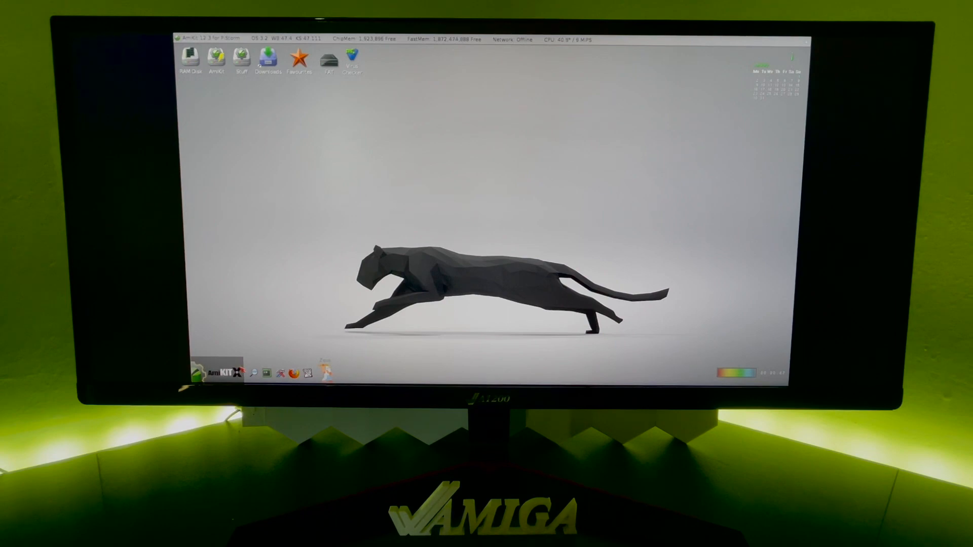
# Open the AmiKit disk folder and spread several drawer windows across the Workbench desktop.
pyautogui.click(214, 373)
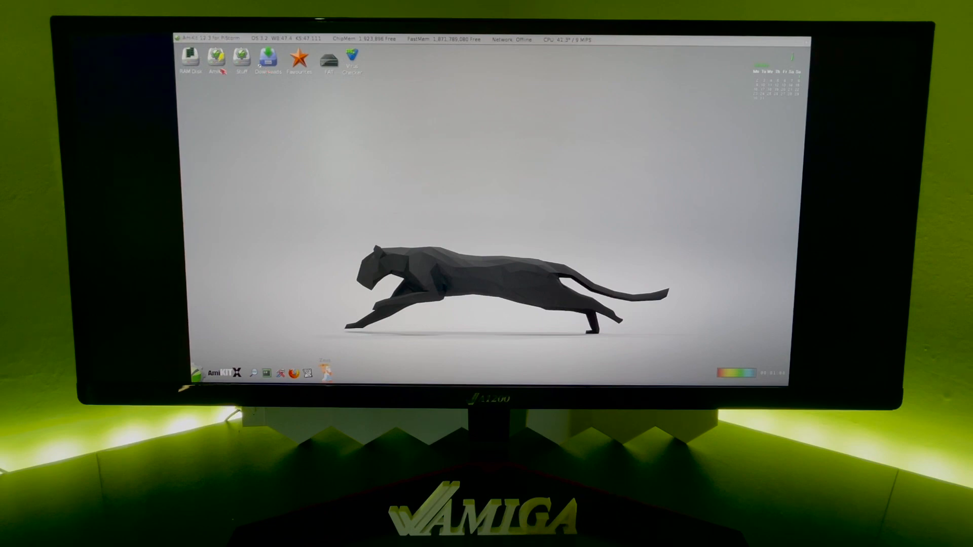
pyautogui.doubleClick(215, 59)
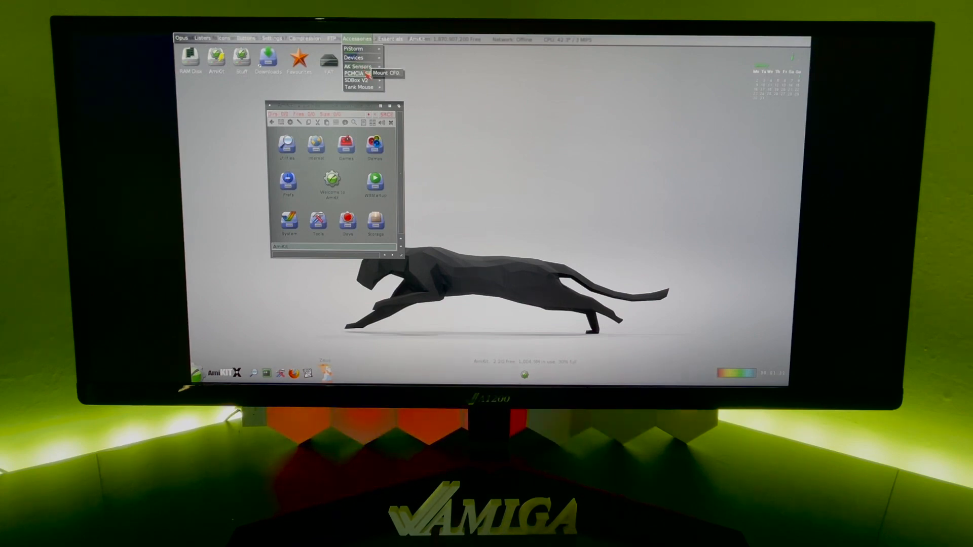
pyautogui.moveTo(356, 80)
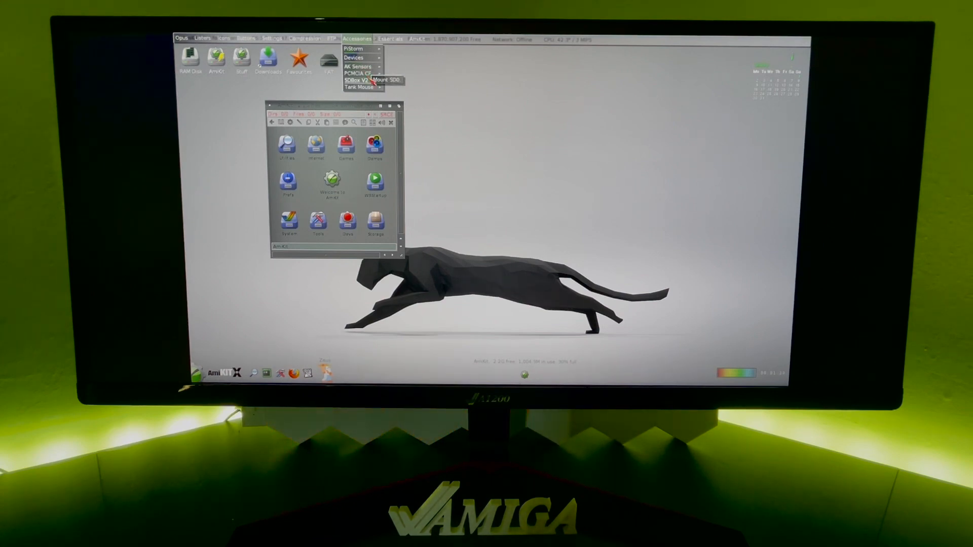
pyautogui.moveTo(358, 87)
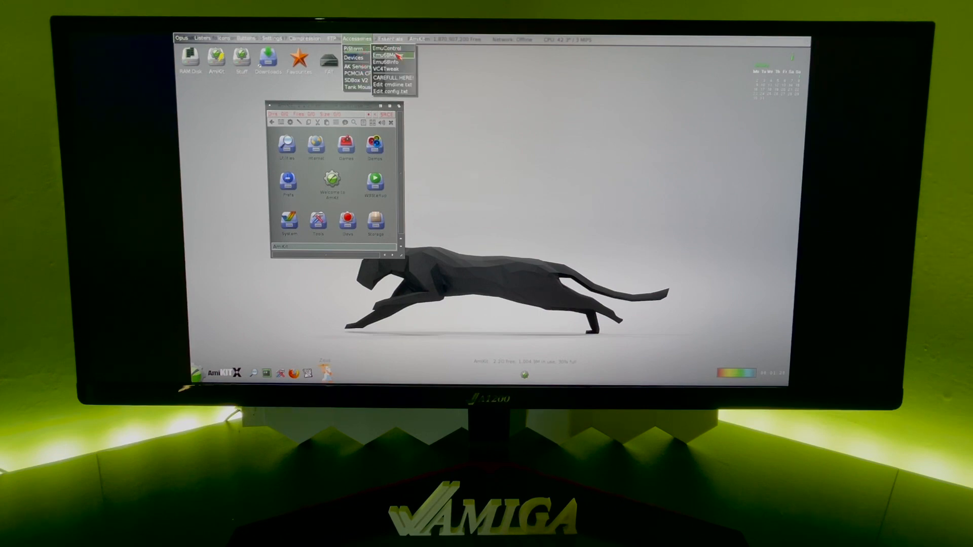
pyautogui.click(386, 55)
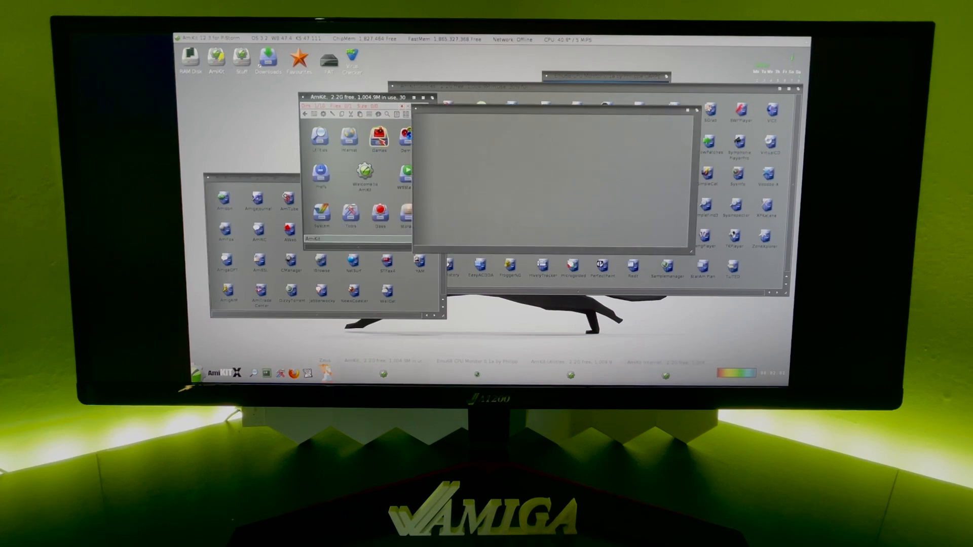
# Open the Games drawer, then Stuff, then its Music folder.
pyautogui.doubleClick(379, 136)
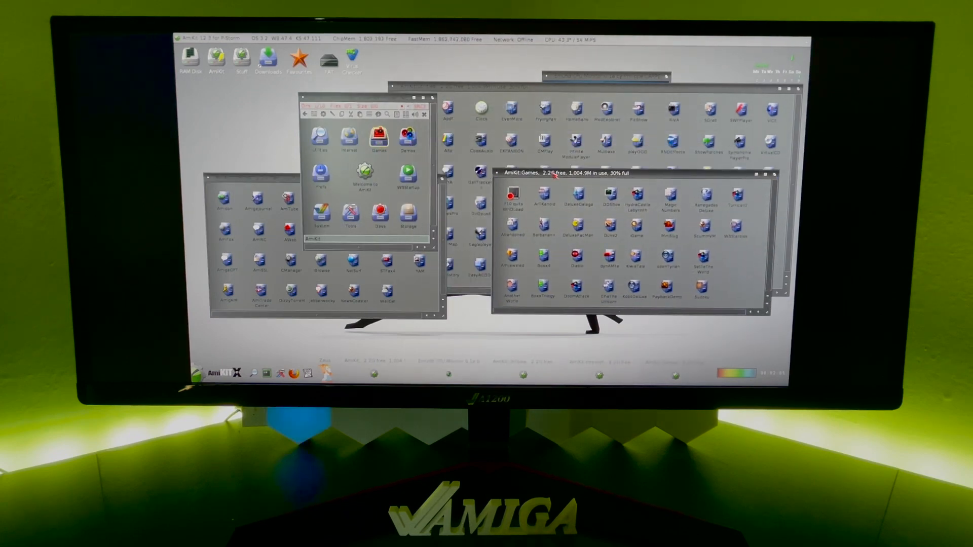
pyautogui.doubleClick(407, 138)
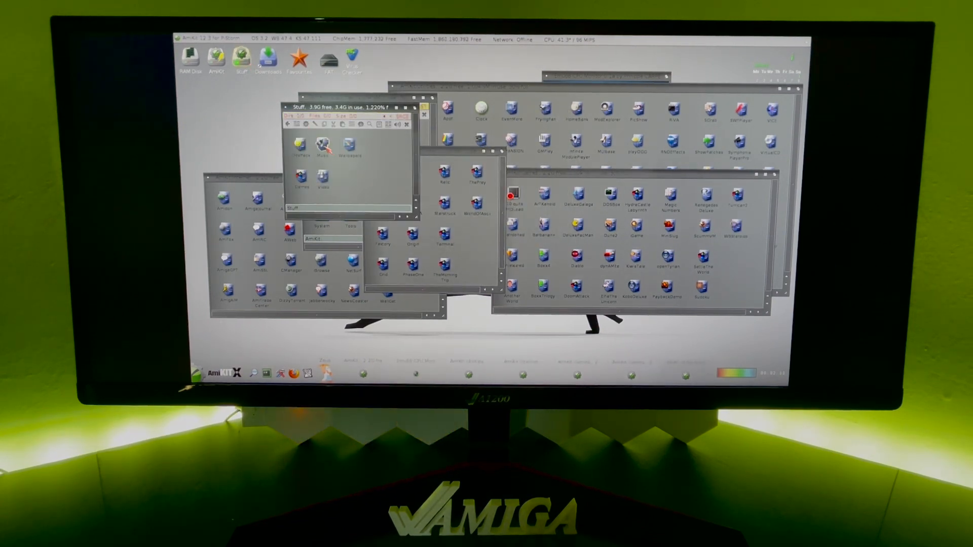
pyautogui.doubleClick(323, 147)
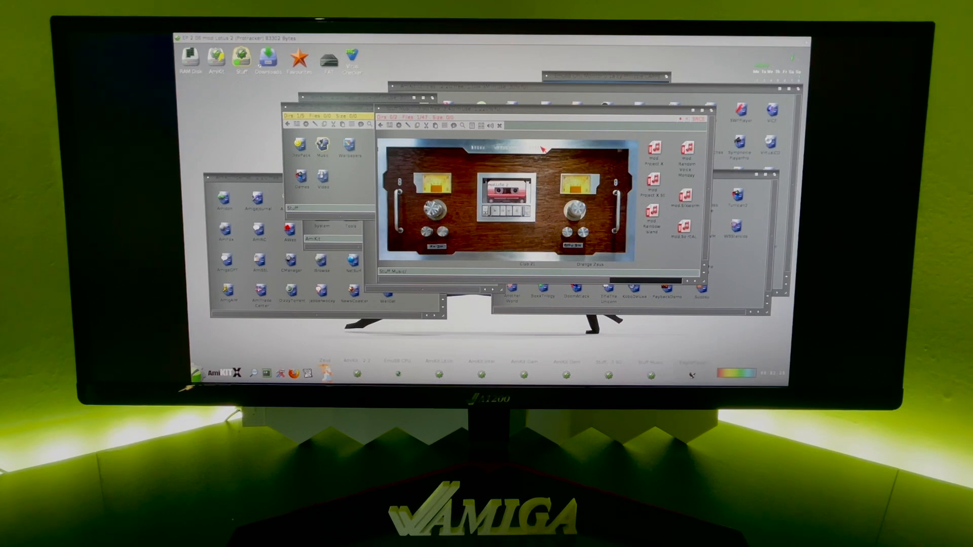
pyautogui.moveTo(462, 160)
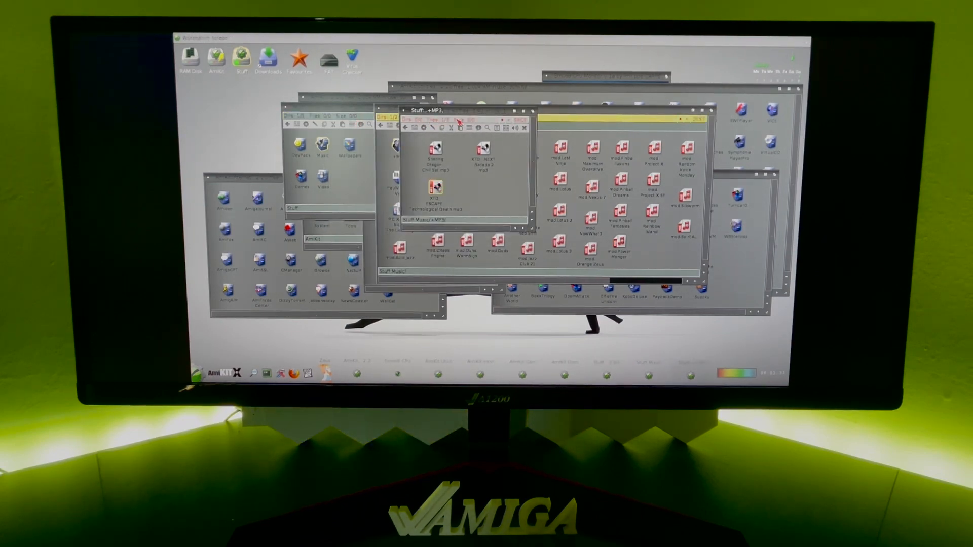
# Open the Video drawer inside Stuff to list its Amiga video files.
pyautogui.doubleClick(435, 191)
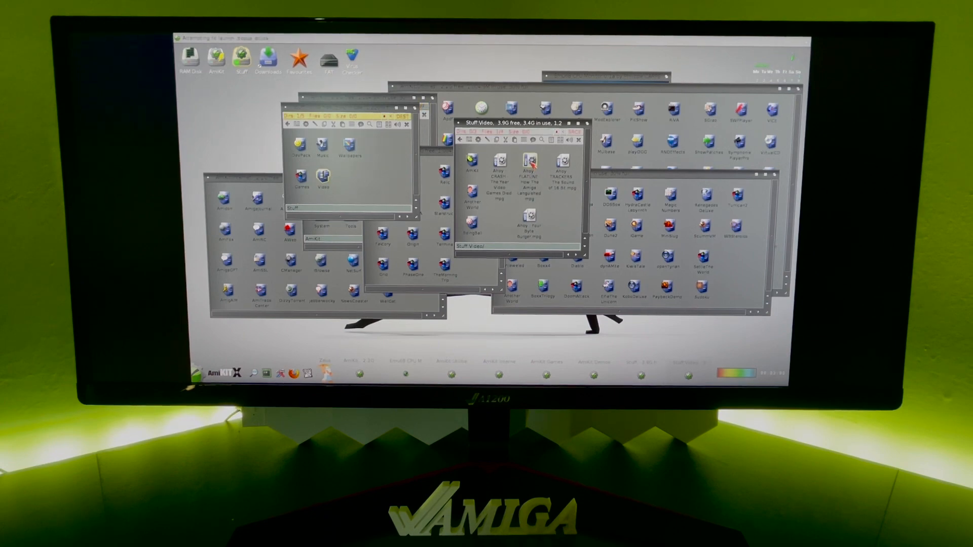
# Play an Amiga video from Stuff:Videos, then bring up the Zeus assistant from the taskbar.
pyautogui.doubleClick(528, 168)
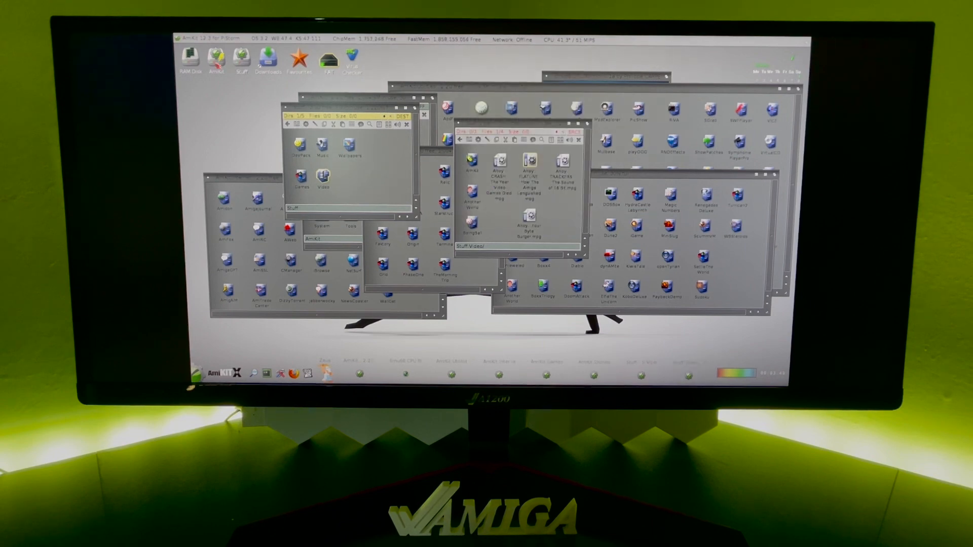
pyautogui.click(214, 373)
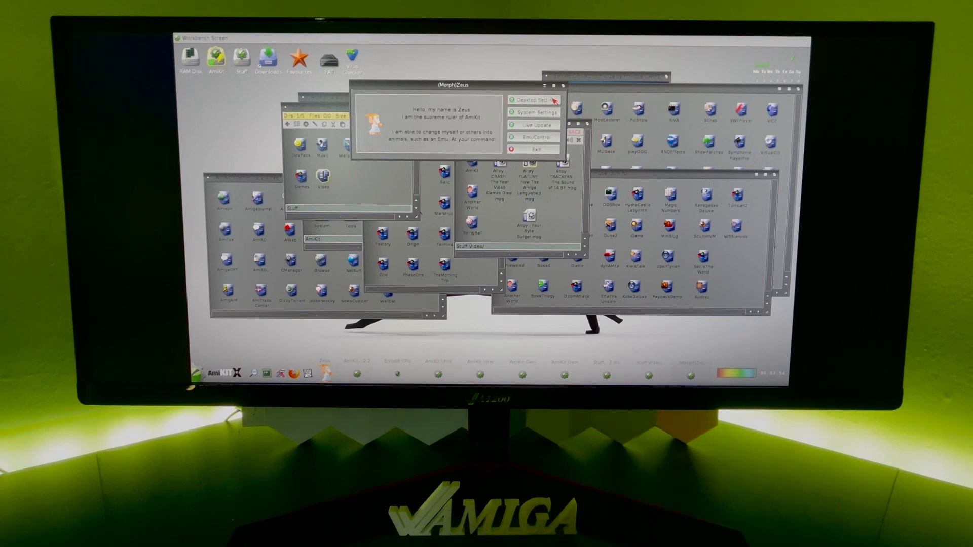
# View Zeus Desktop Settings, return to the main options, then quit Live Update.
pyautogui.click(532, 99)
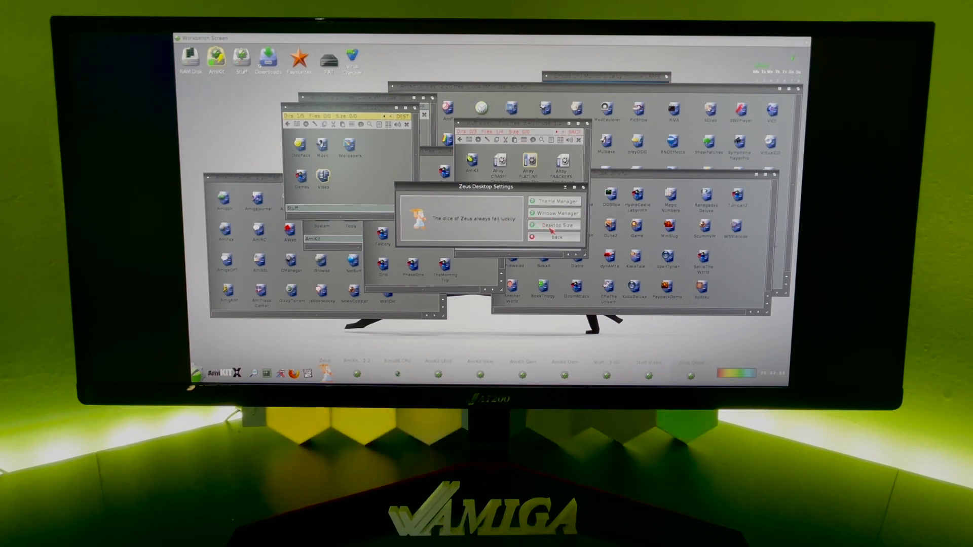
pyautogui.click(556, 237)
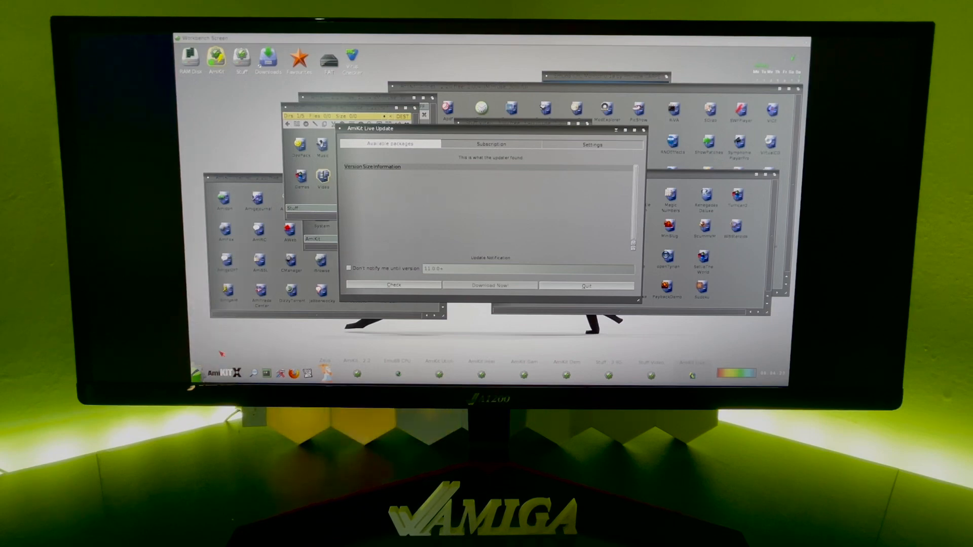
pyautogui.click(586, 285)
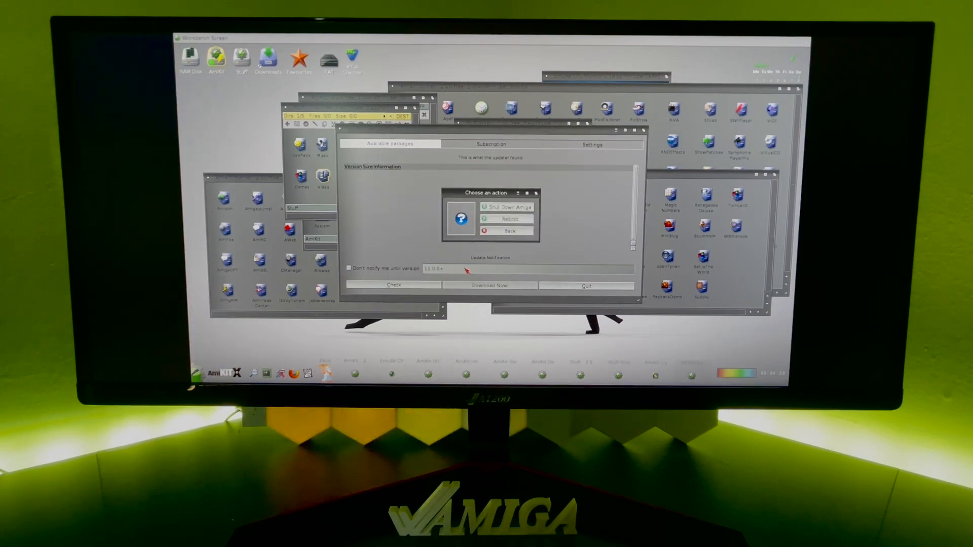